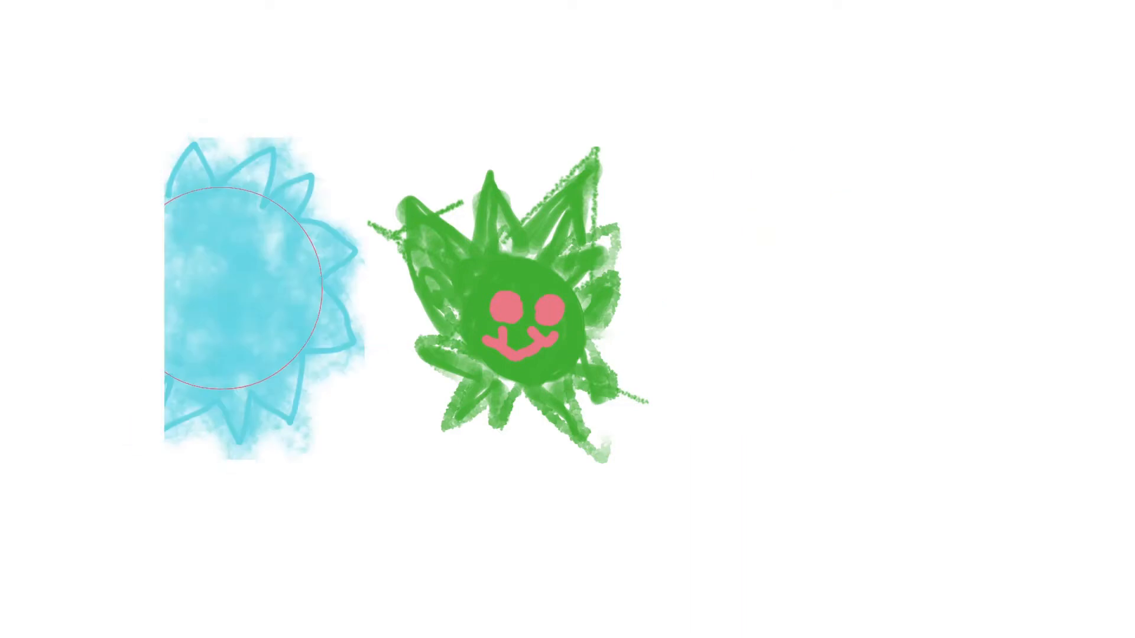
Drag the green smiling Squeeble to the canvas centre, leaving the blue one out of view.
{"action": "left_click_drag", "start_coordinate": [760, 245], "coordinate": [854, 348]}
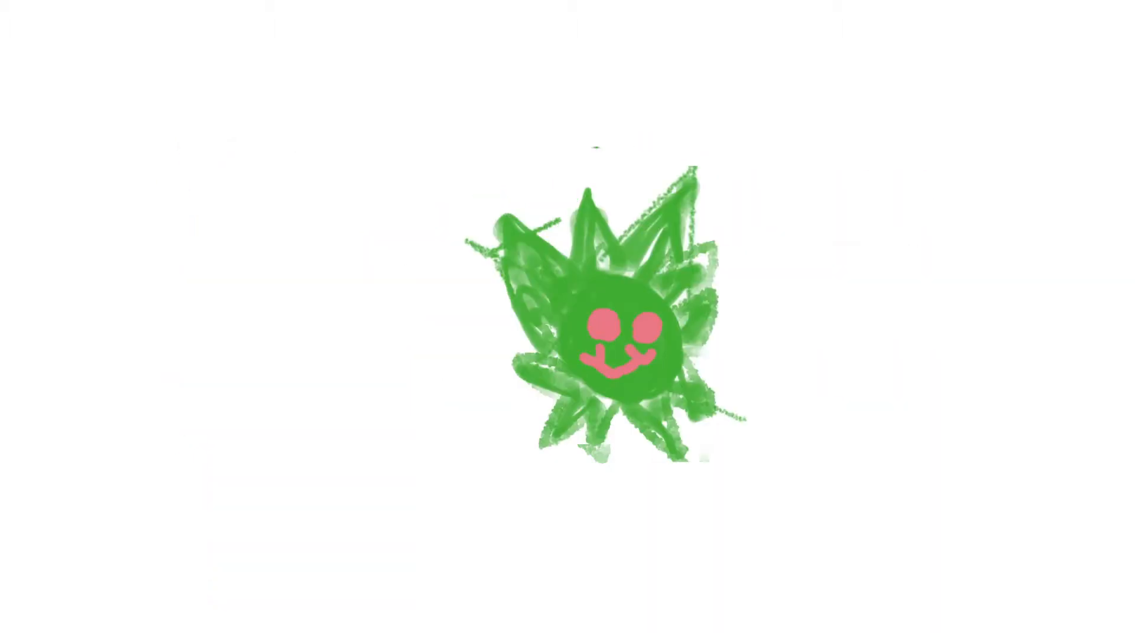
Drag the green spiky Squeeble with its pink smile toward the lower right of the canvas.
{"action": "left_click_drag", "start_coordinate": [608, 326], "coordinate": [789, 434]}
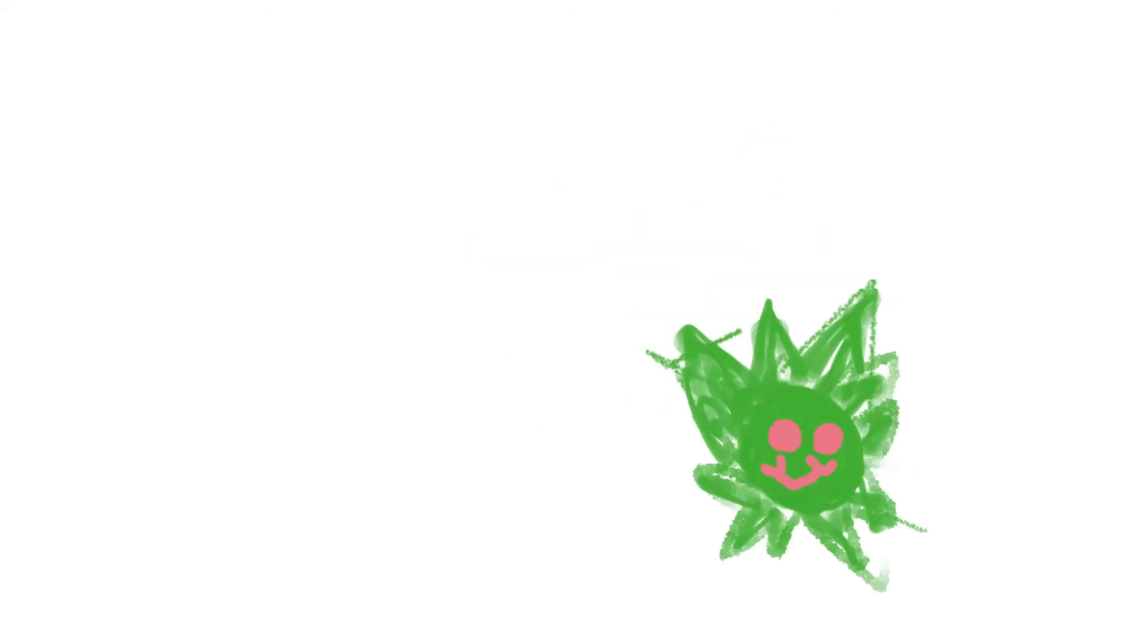
Paint a fuzzy spiky red Squeeble over the red marks, right of the green one.
{"action": "left_click_drag", "start_coordinate": [785, 442], "coordinate": [550, 390]}
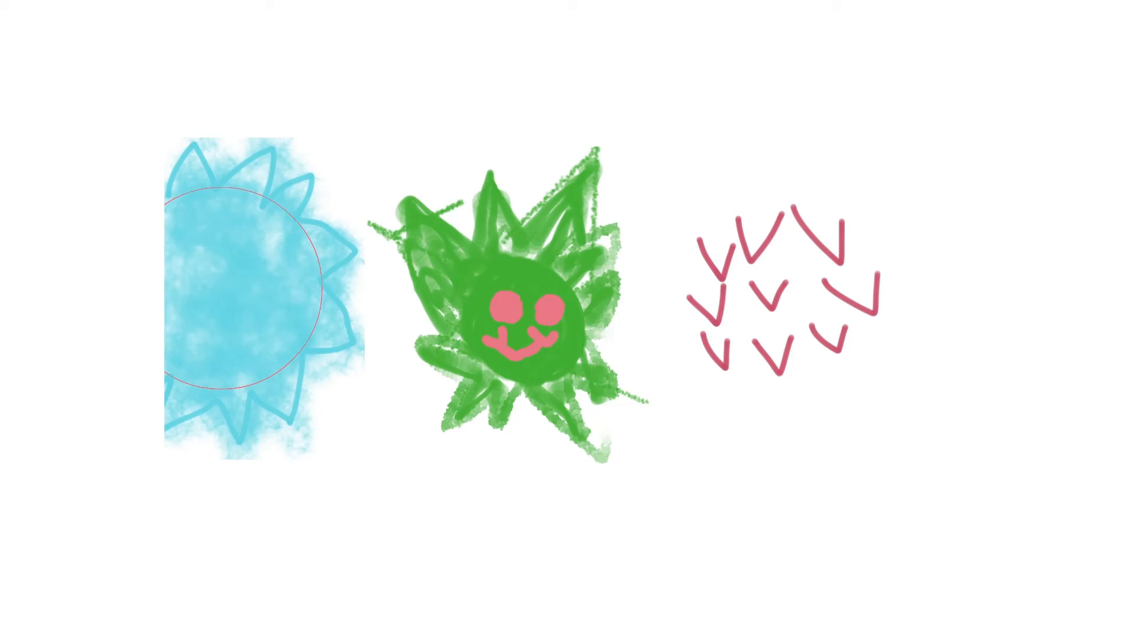
{"action": "left_click", "coordinate": [761, 268]}
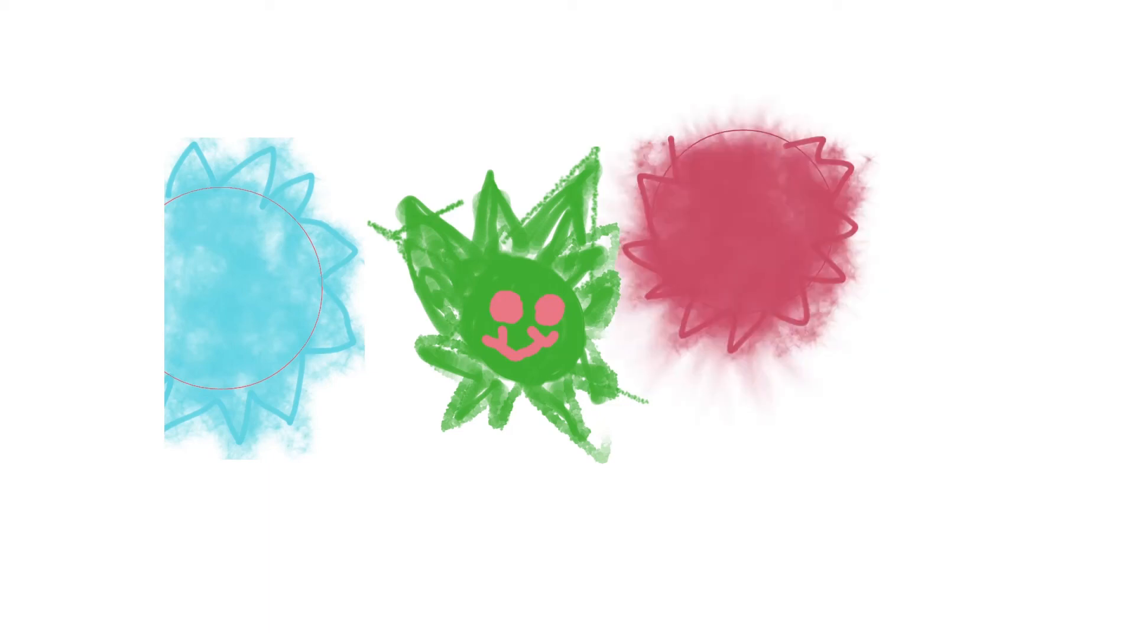